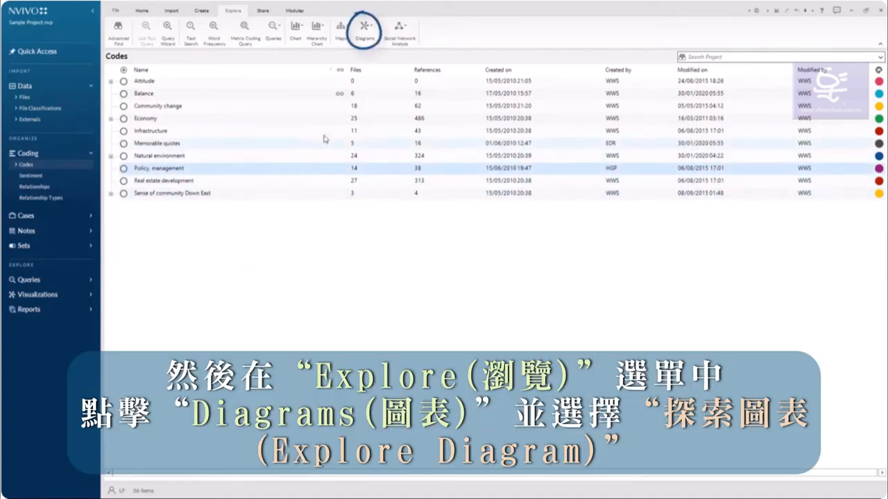
# Step: Create an explore diagram from the Diagrams menu for the Policy, management code
pyautogui.click(365, 29)
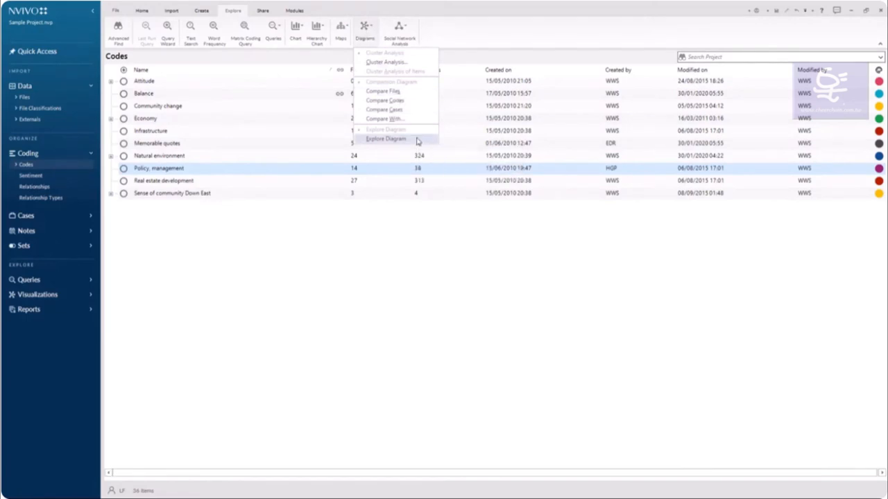
pyautogui.click(385, 138)
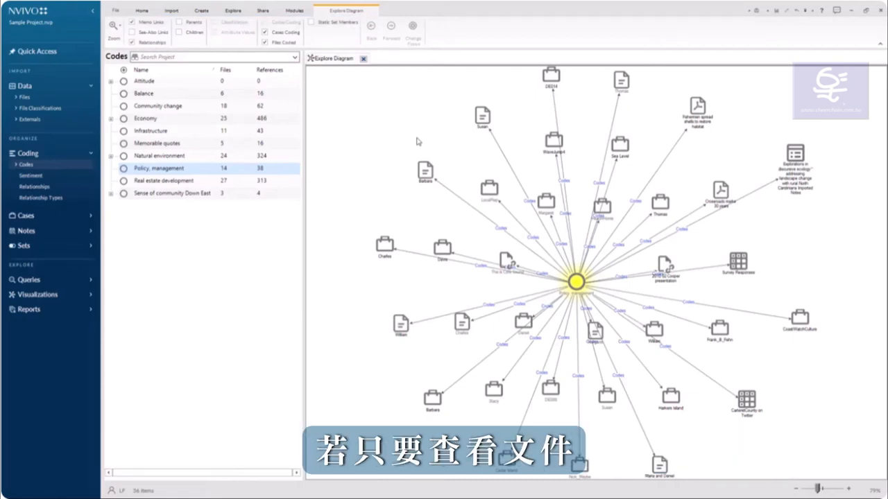
# Step: Uncheck Cases Coding so the diagram shows only Files Coded
pyautogui.click(264, 32)
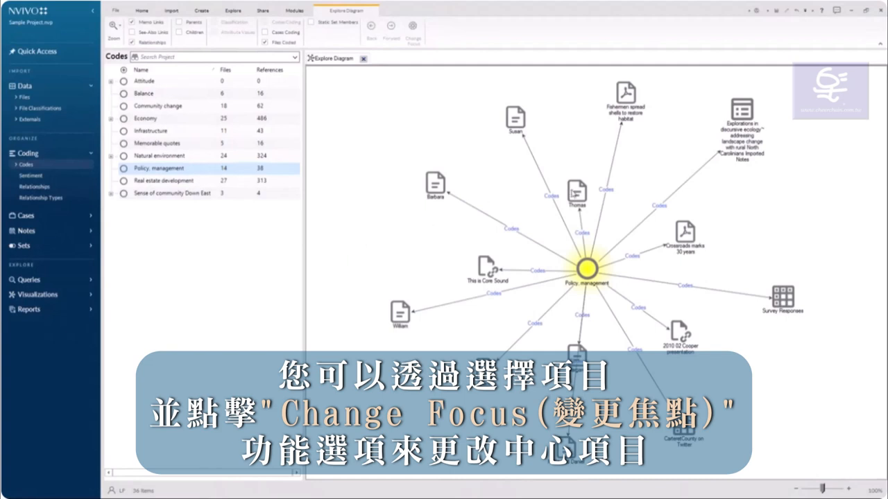
# Step: Select the Thomas file and make it the diagram's focus
pyautogui.click(576, 189)
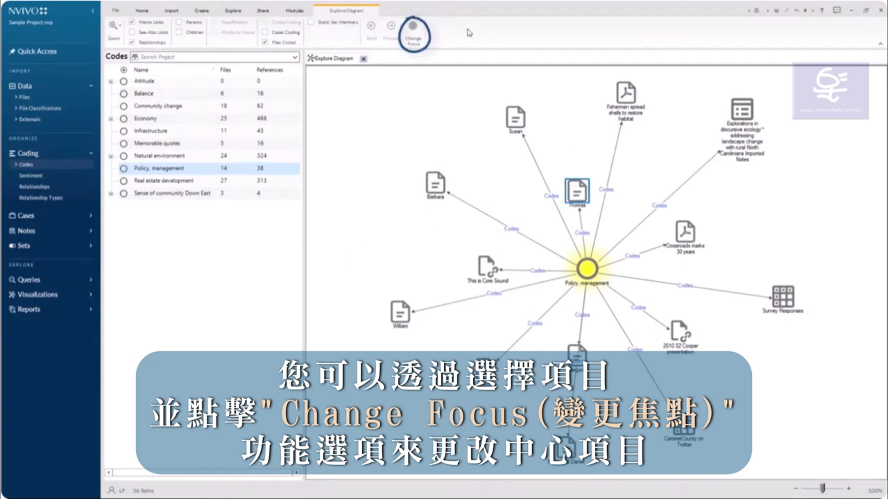
pyautogui.click(414, 33)
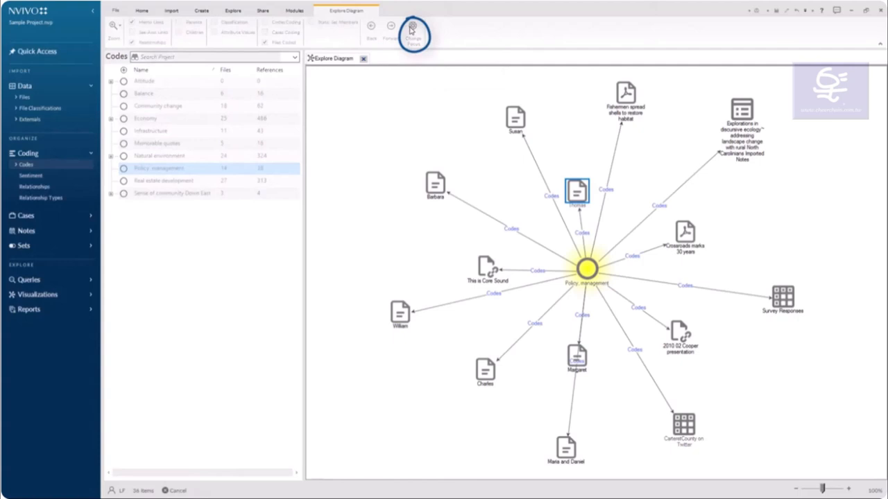
pyautogui.click(412, 33)
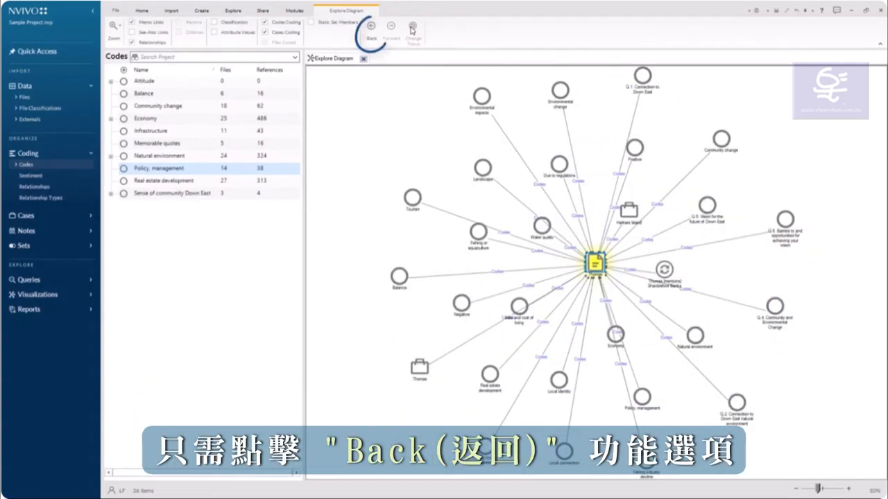
pyautogui.moveTo(371, 33)
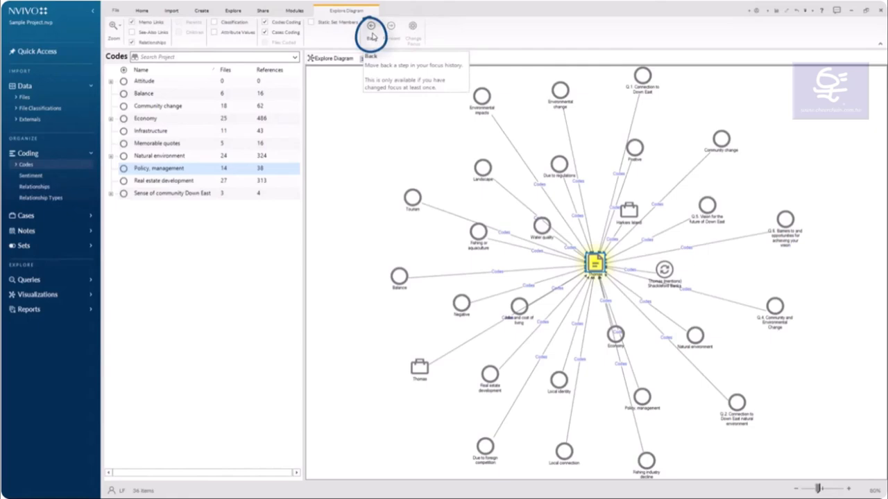